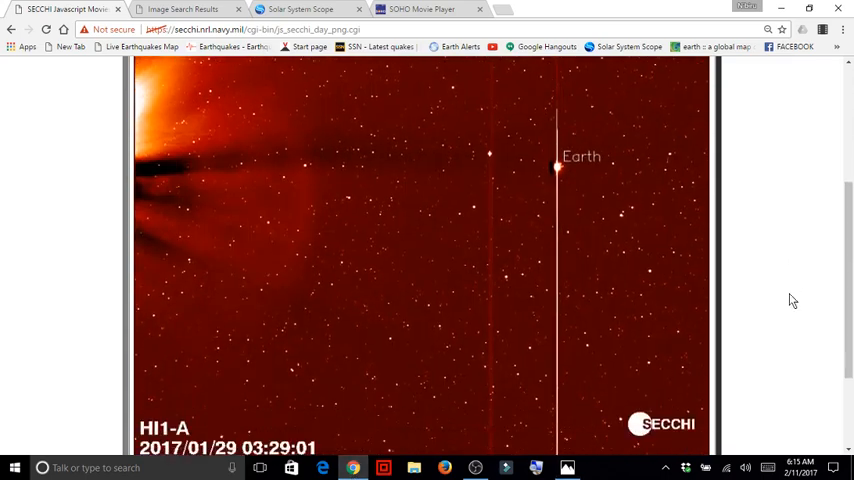
Switch to the Solar System Scope planet view showing the orbits on 5 February 2017
{"action": "scroll", "scroll_direction": "down", "scroll_amount": 3}
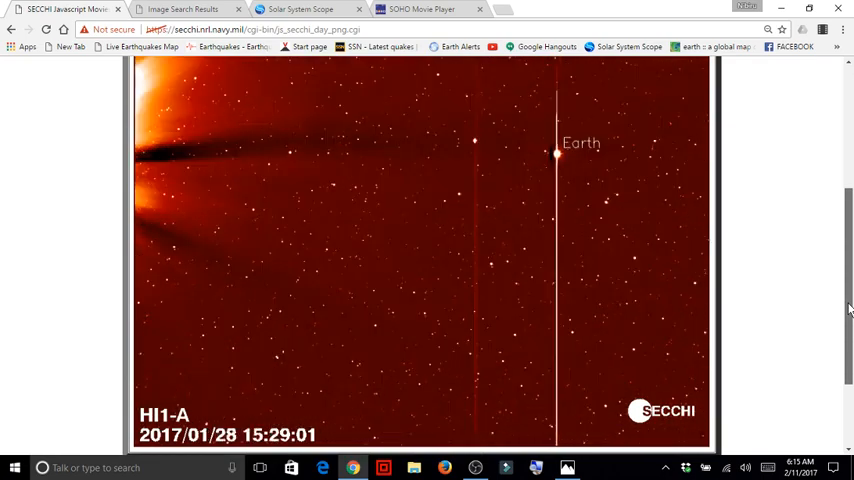
{"action": "scroll", "scroll_direction": "down", "scroll_amount": 3}
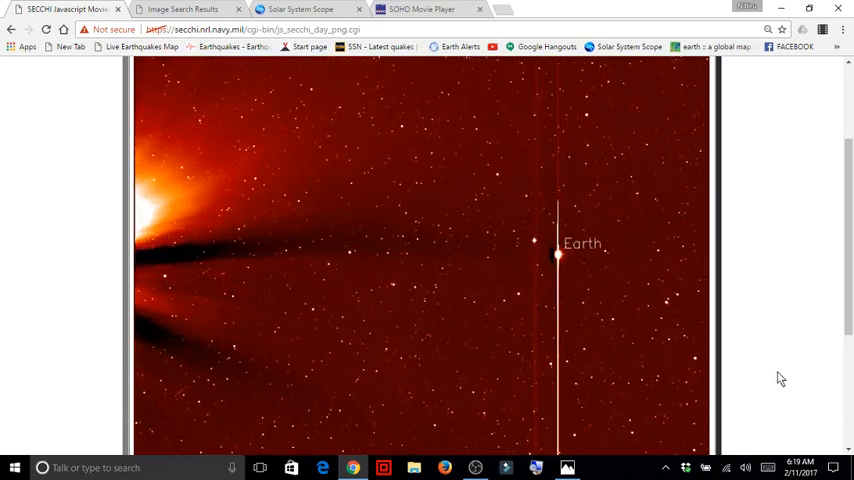
{"action": "left_click", "coordinate": [300, 8]}
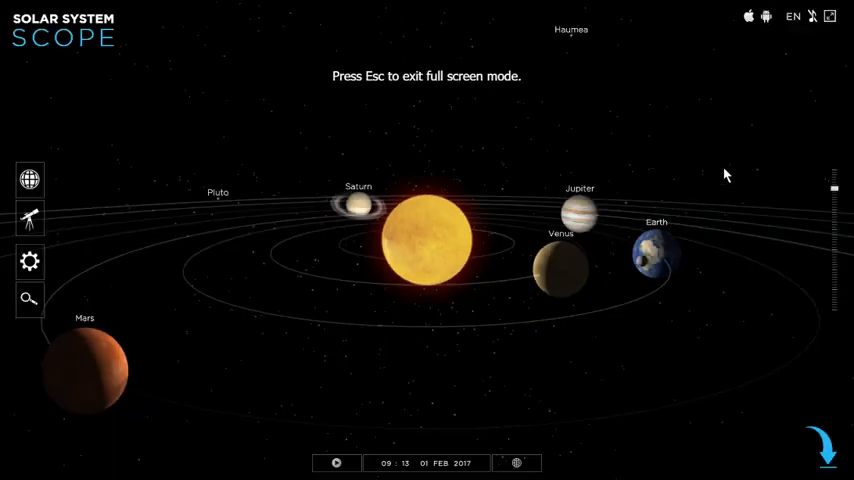
{"action": "mouse_move", "coordinate": [620, 392]}
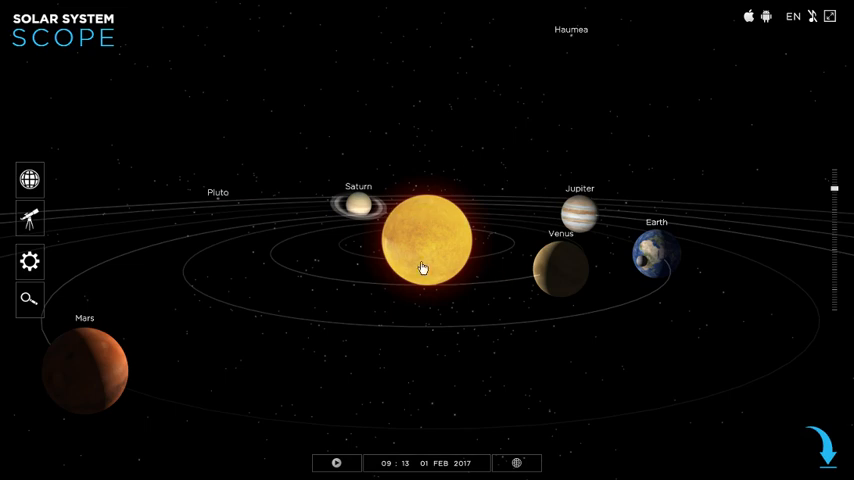
{"action": "mouse_move", "coordinate": [580, 398]}
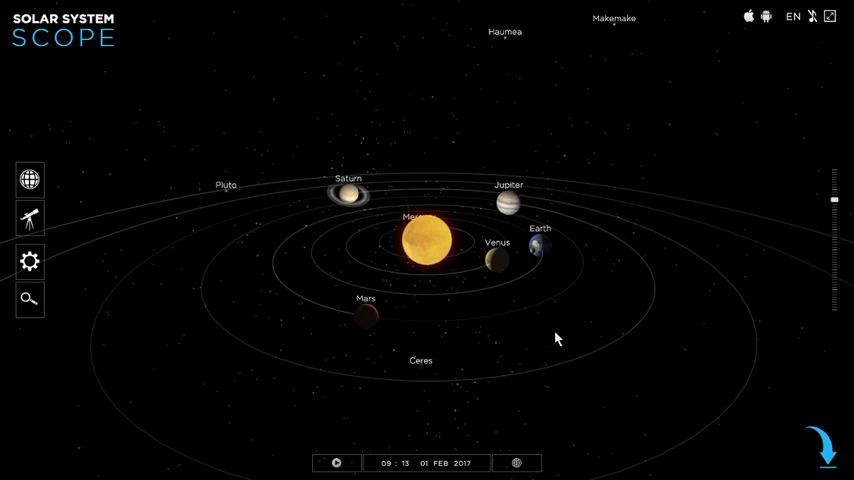
{"action": "mouse_move", "coordinate": [584, 250]}
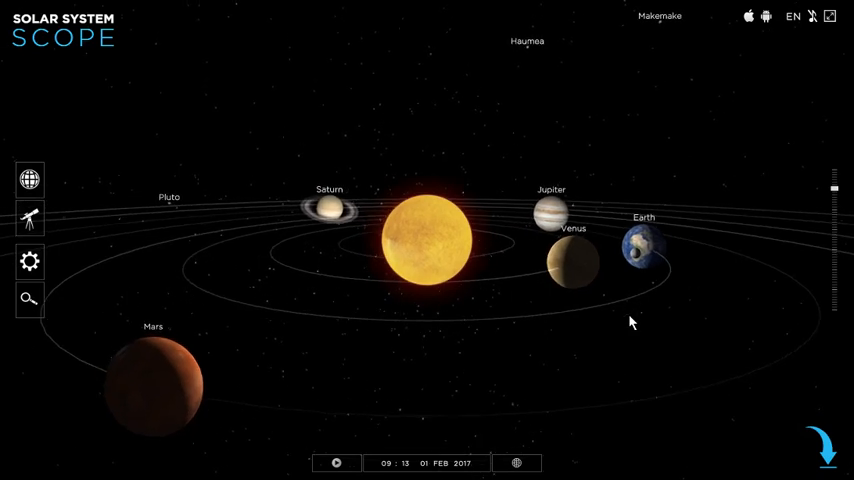
{"action": "mouse_move", "coordinate": [630, 364]}
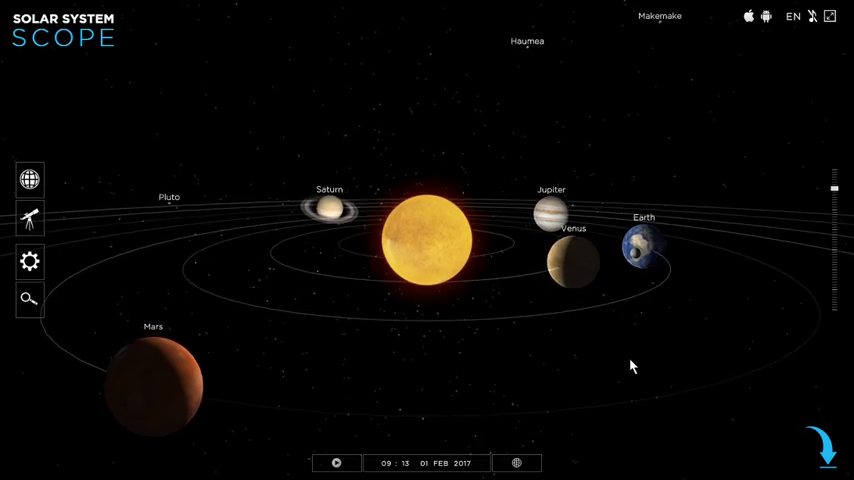
{"action": "mouse_move", "coordinate": [600, 356]}
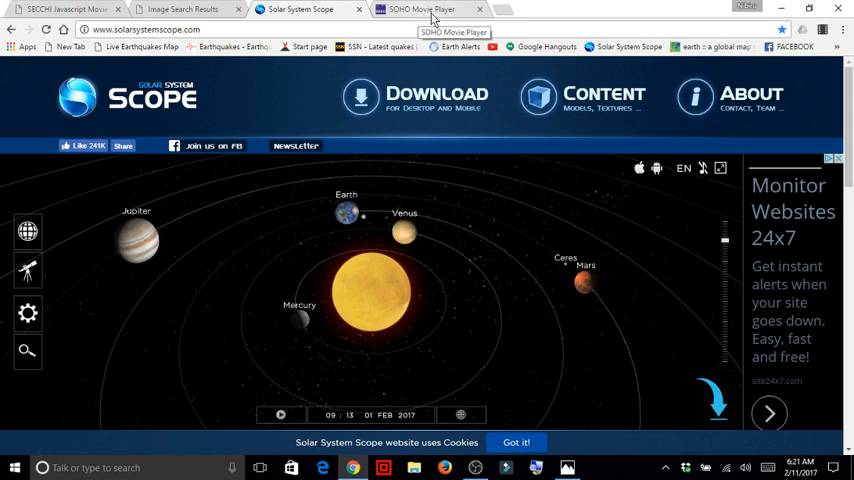
Switch to the SOHO Movie Player showing the LASCO coronagraph CME image
{"action": "left_click", "coordinate": [420, 8]}
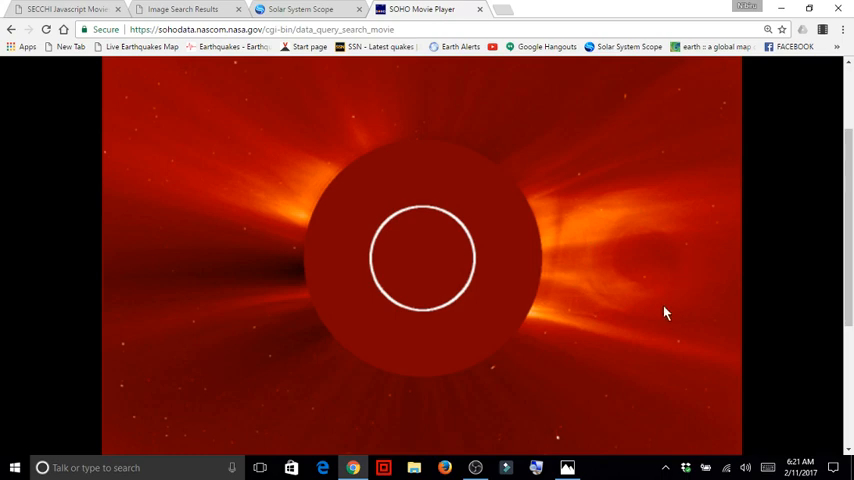
{"action": "mouse_move", "coordinate": [660, 236]}
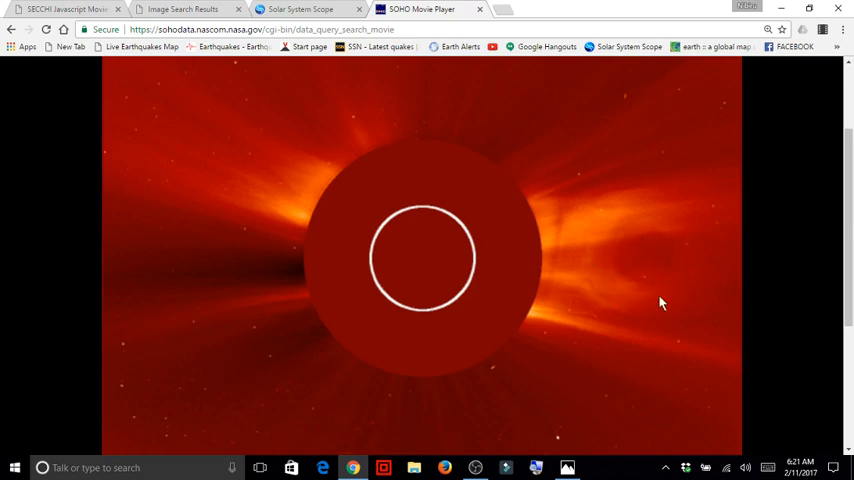
{"action": "mouse_move", "coordinate": [680, 288]}
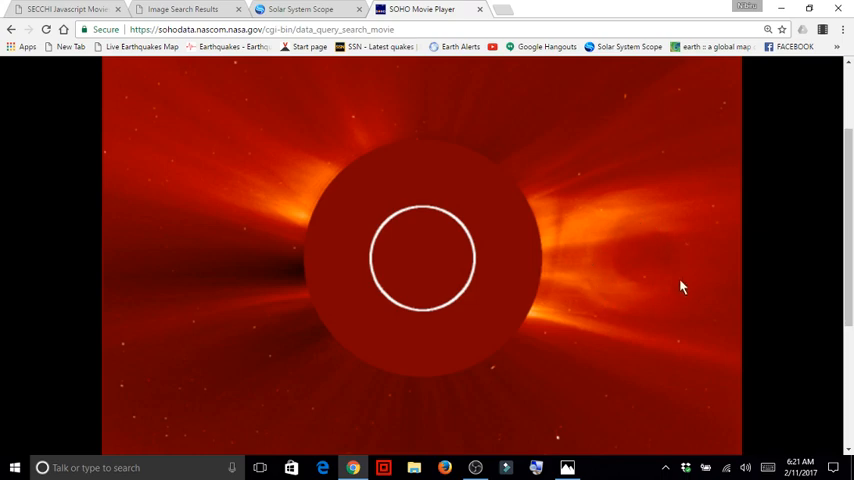